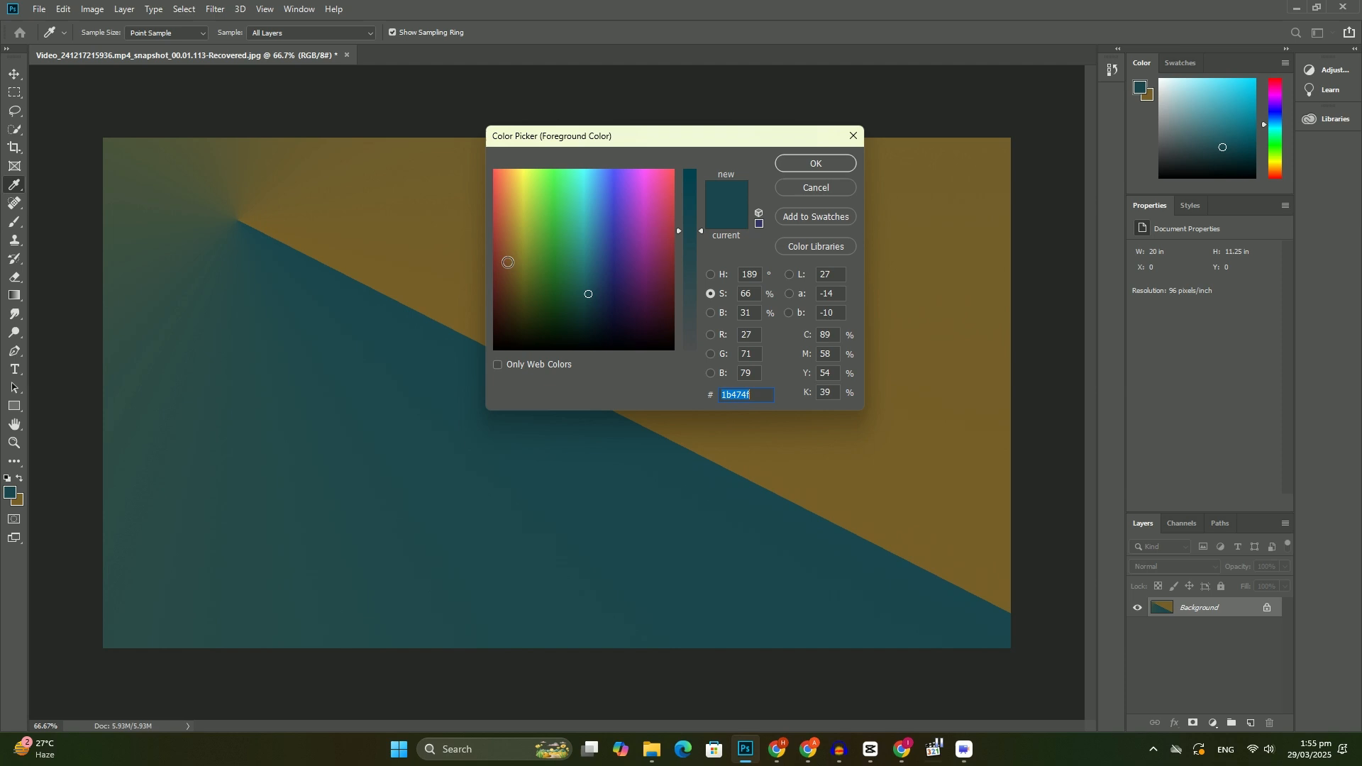
Confirm the Color Picker, keeping the mustard tone as the foreground colour.
left_click(813, 163)
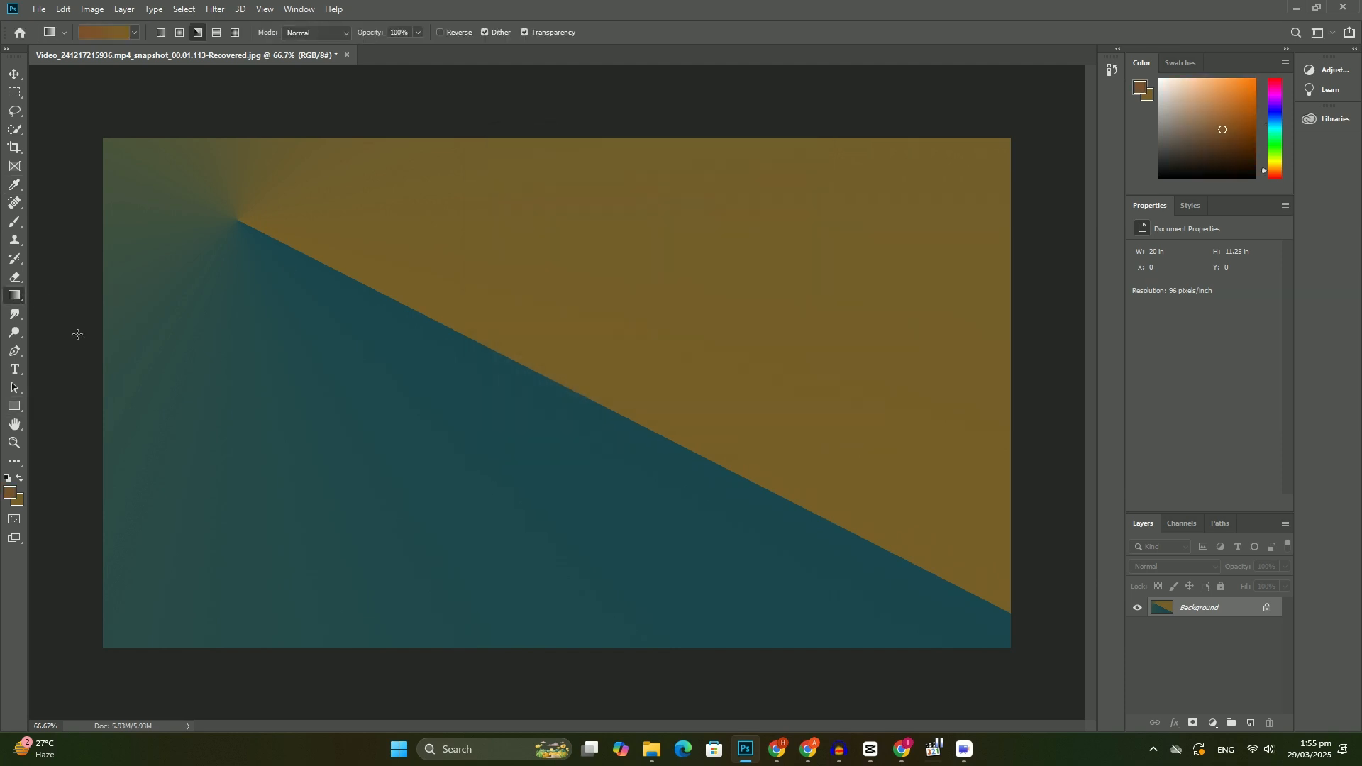